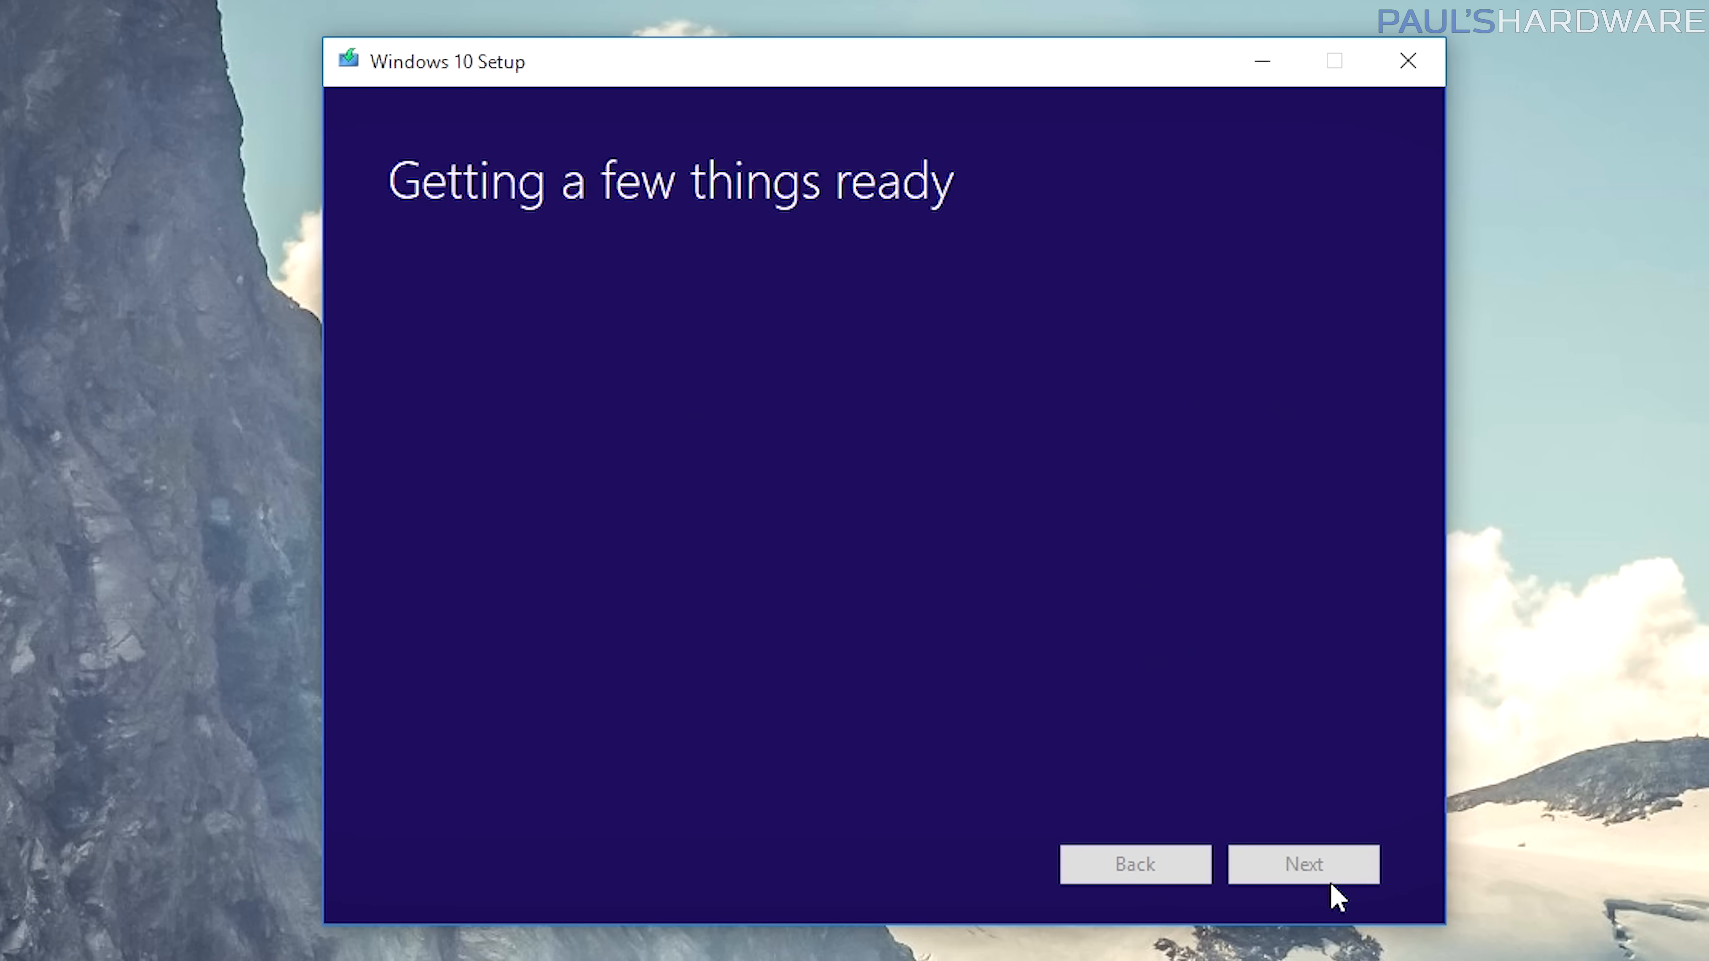
# Choose 'Create installation media for another PC' and continue to the language, edition and architecture page.
pyautogui.click(1302, 864)
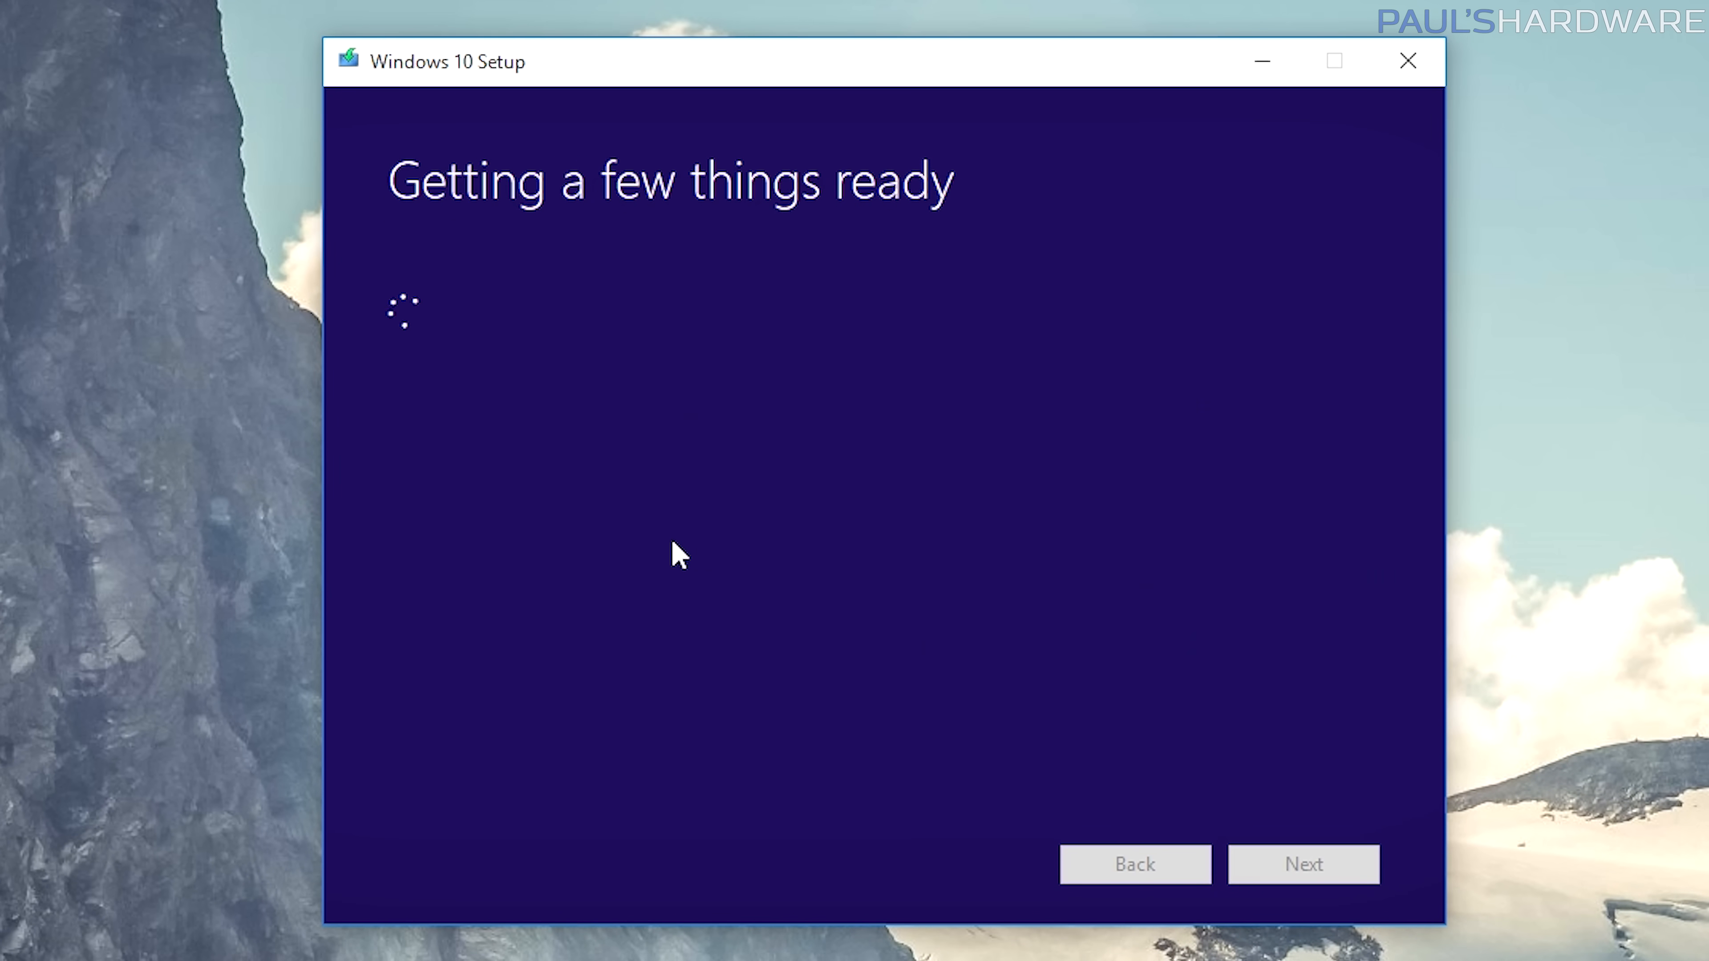
pyautogui.click(398, 342)
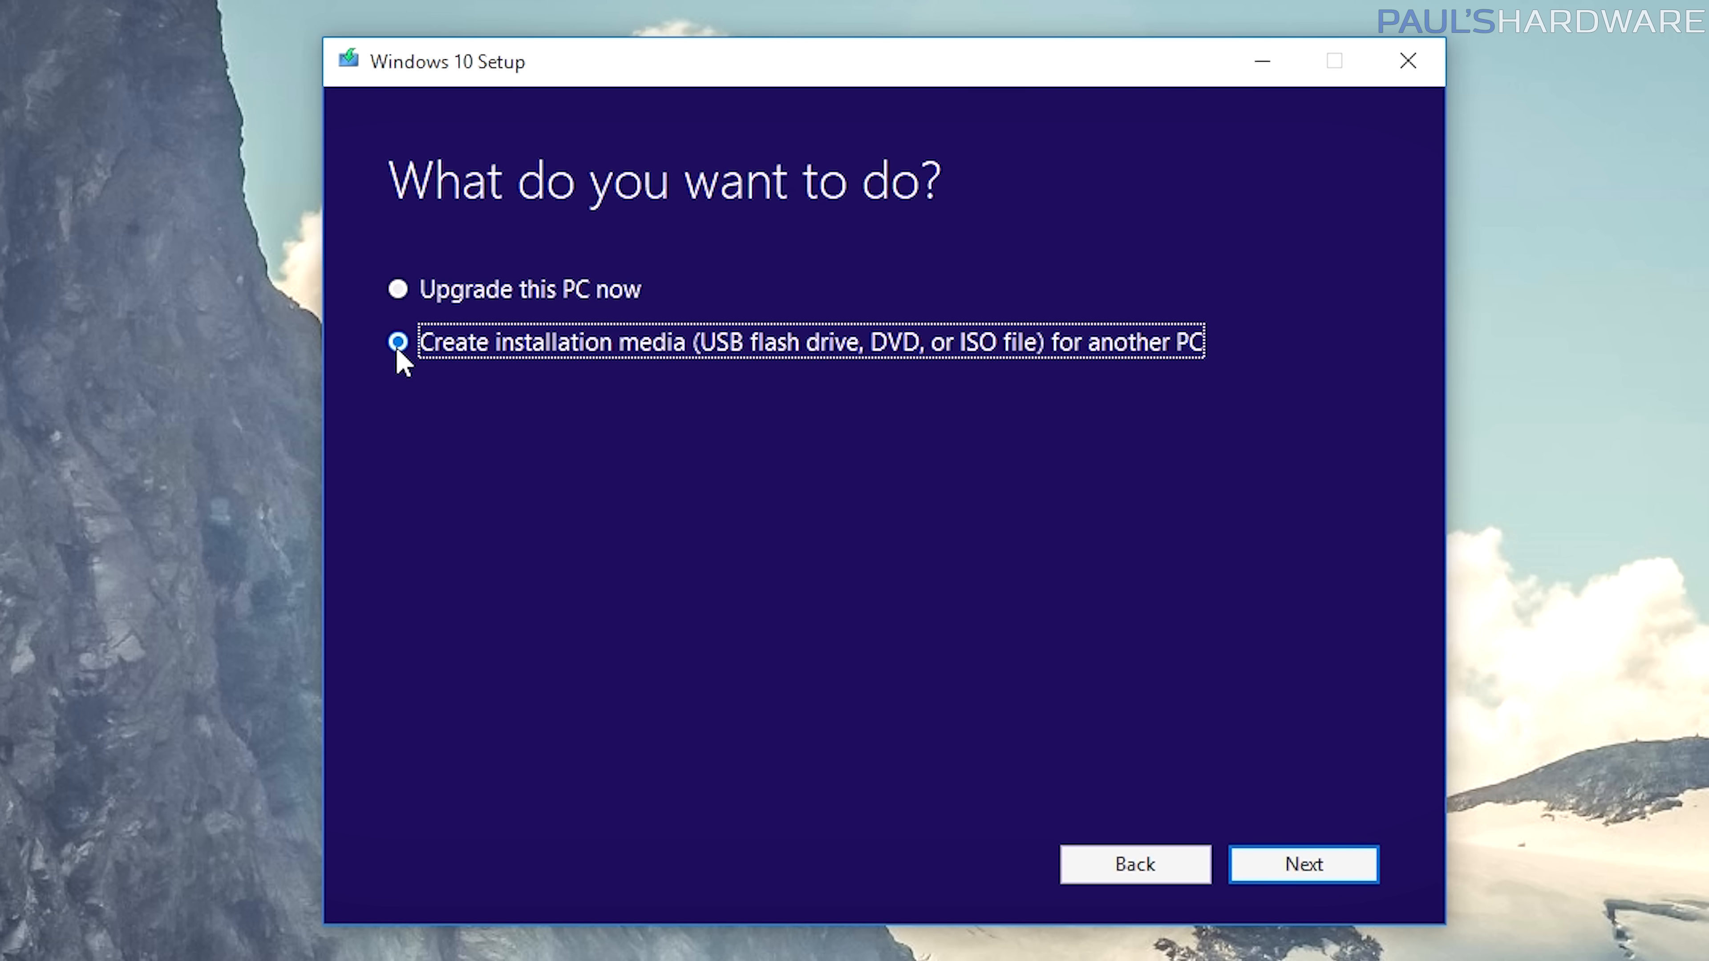
pyautogui.click(1302, 864)
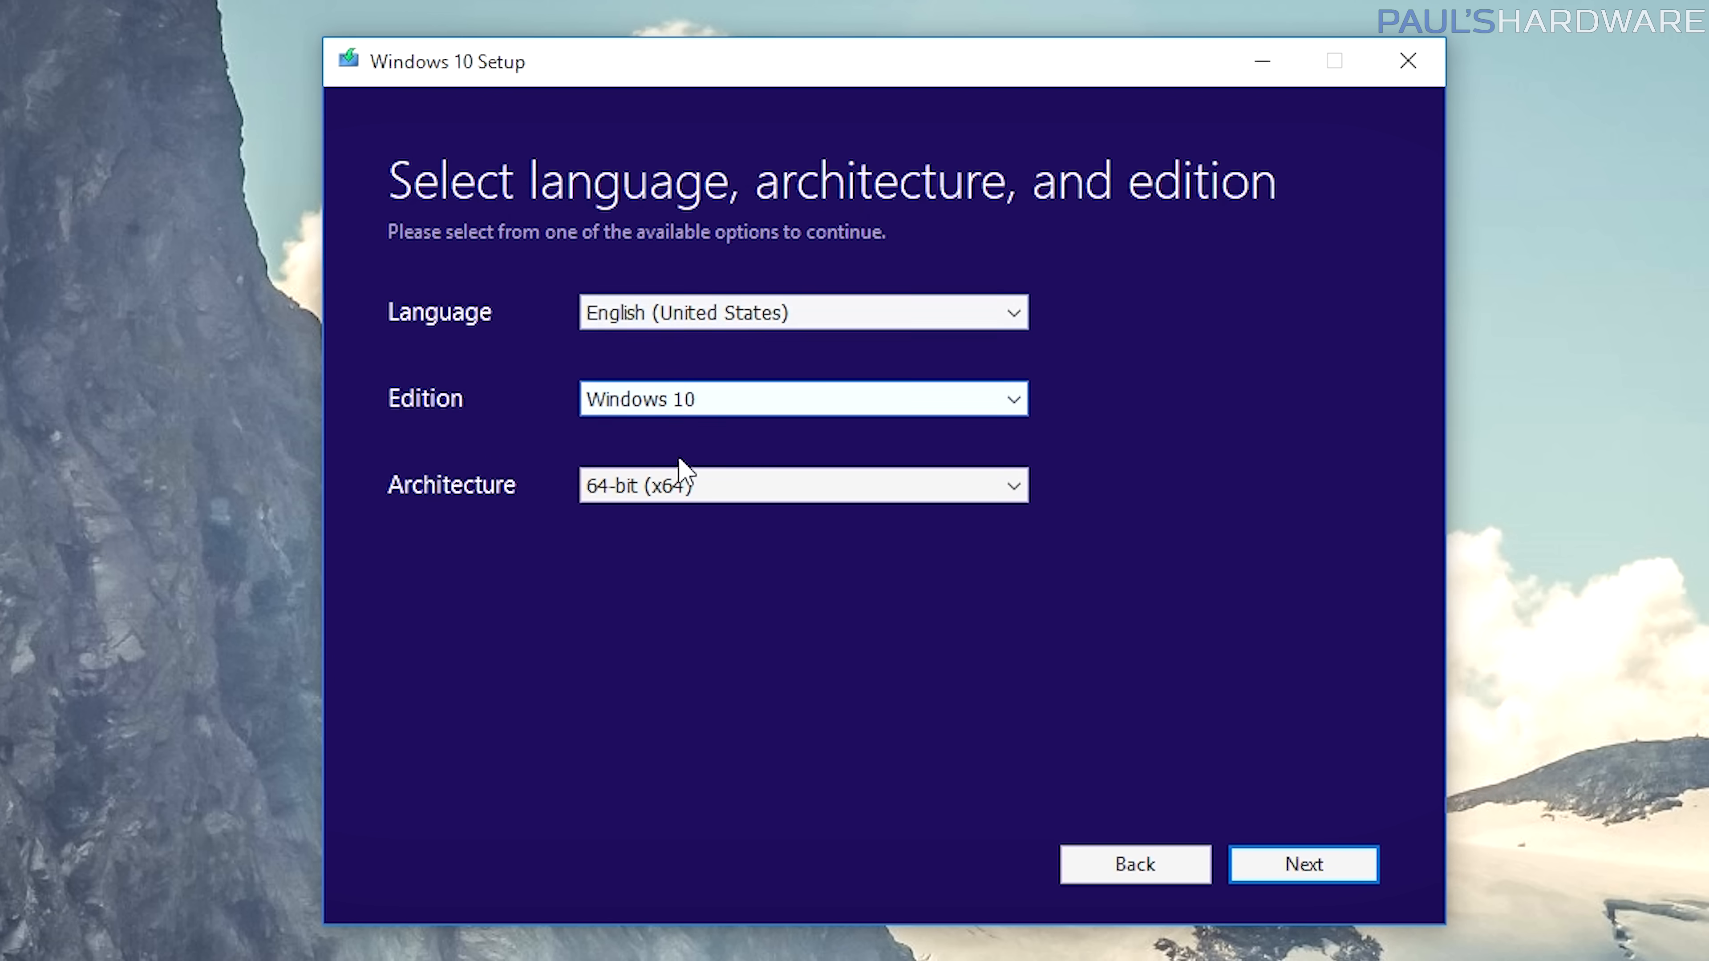
# Keep English, Windows 10, 64-bit, choose USB flash drive and target drive D: (ESD-USB).
pyautogui.click(1302, 864)
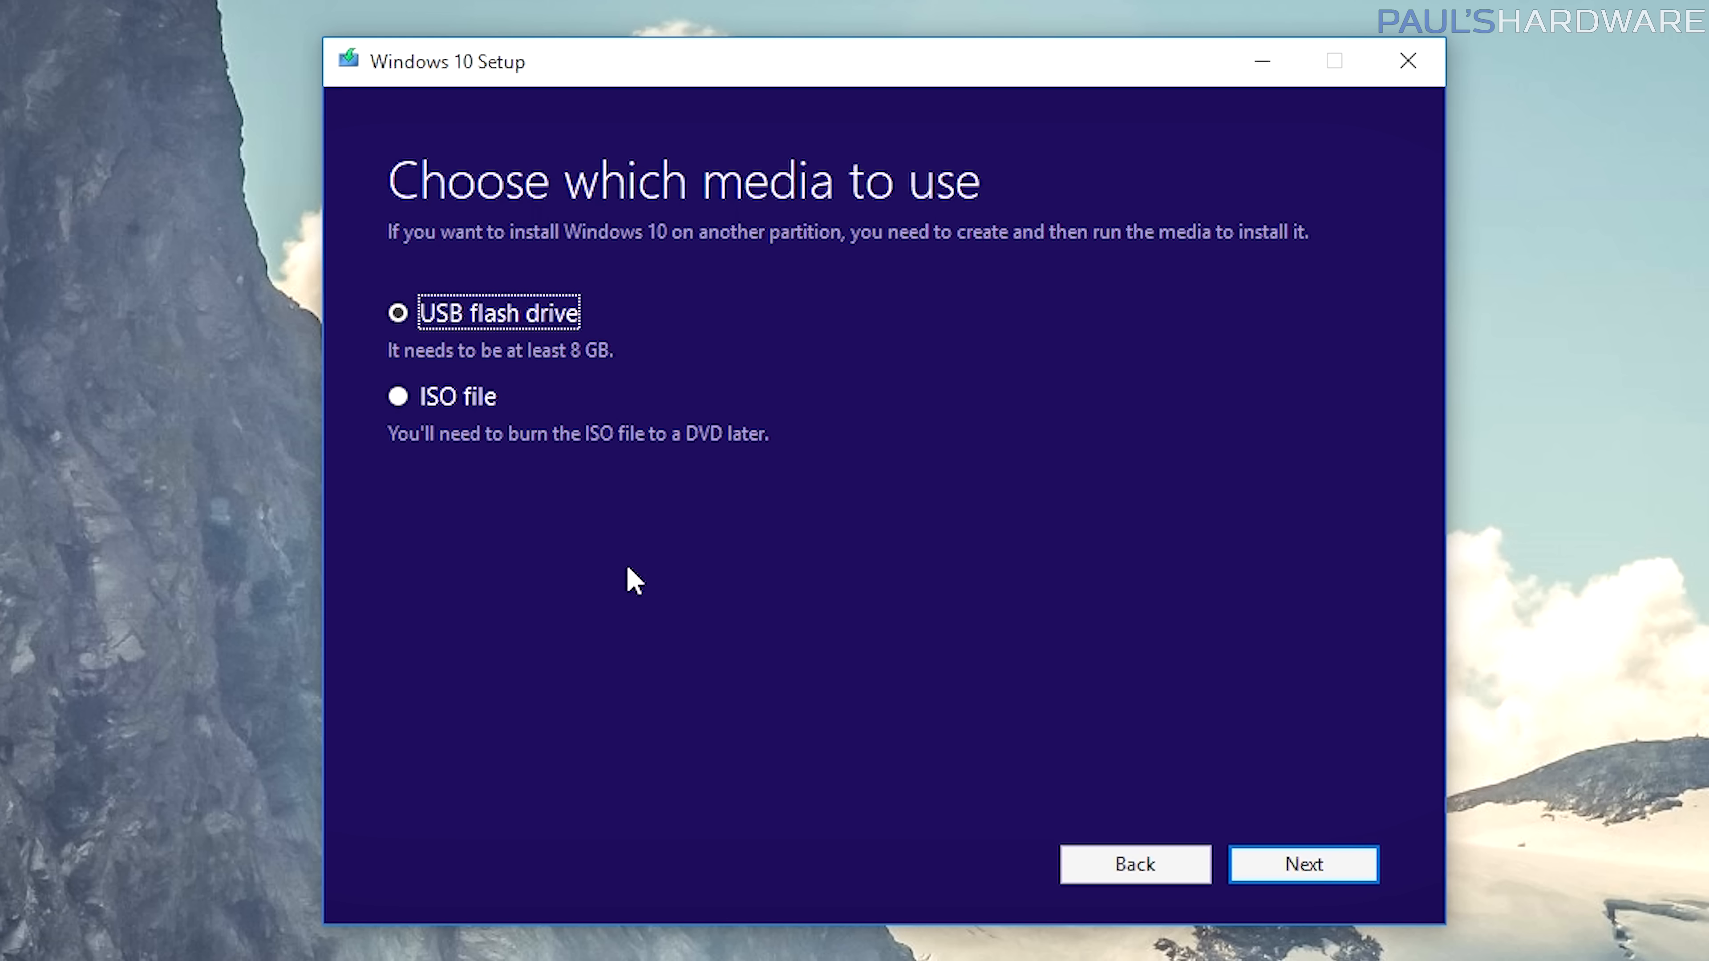
pyautogui.click(1304, 865)
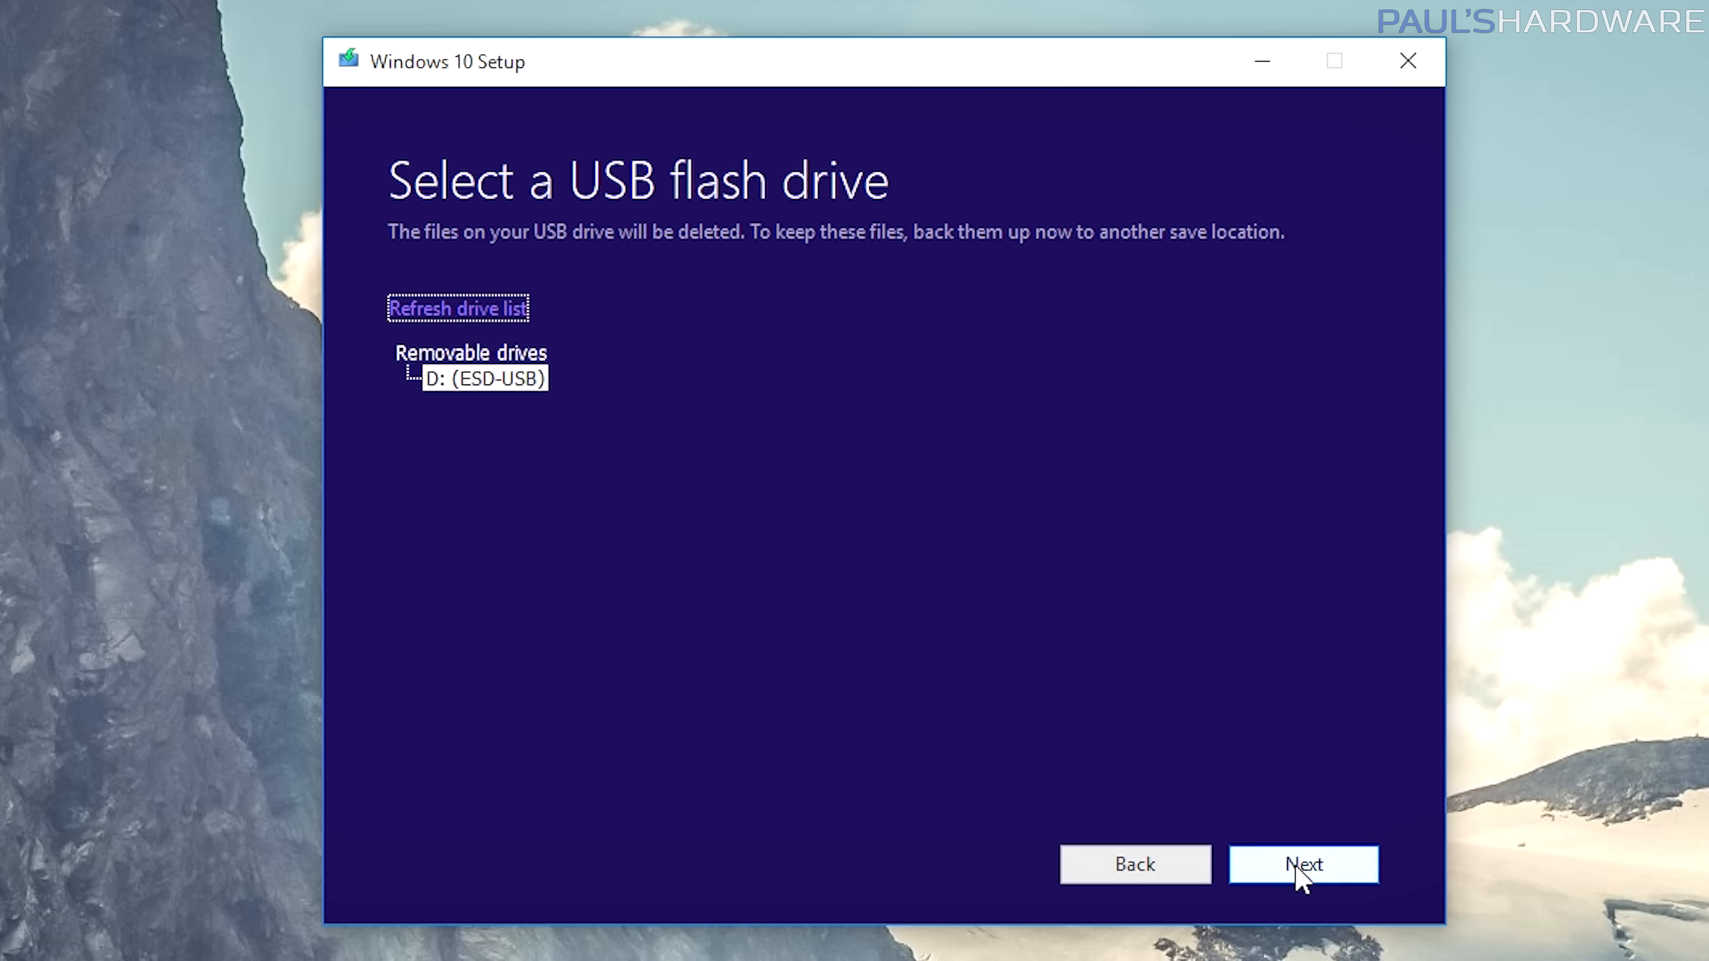
pyautogui.moveTo(417, 346)
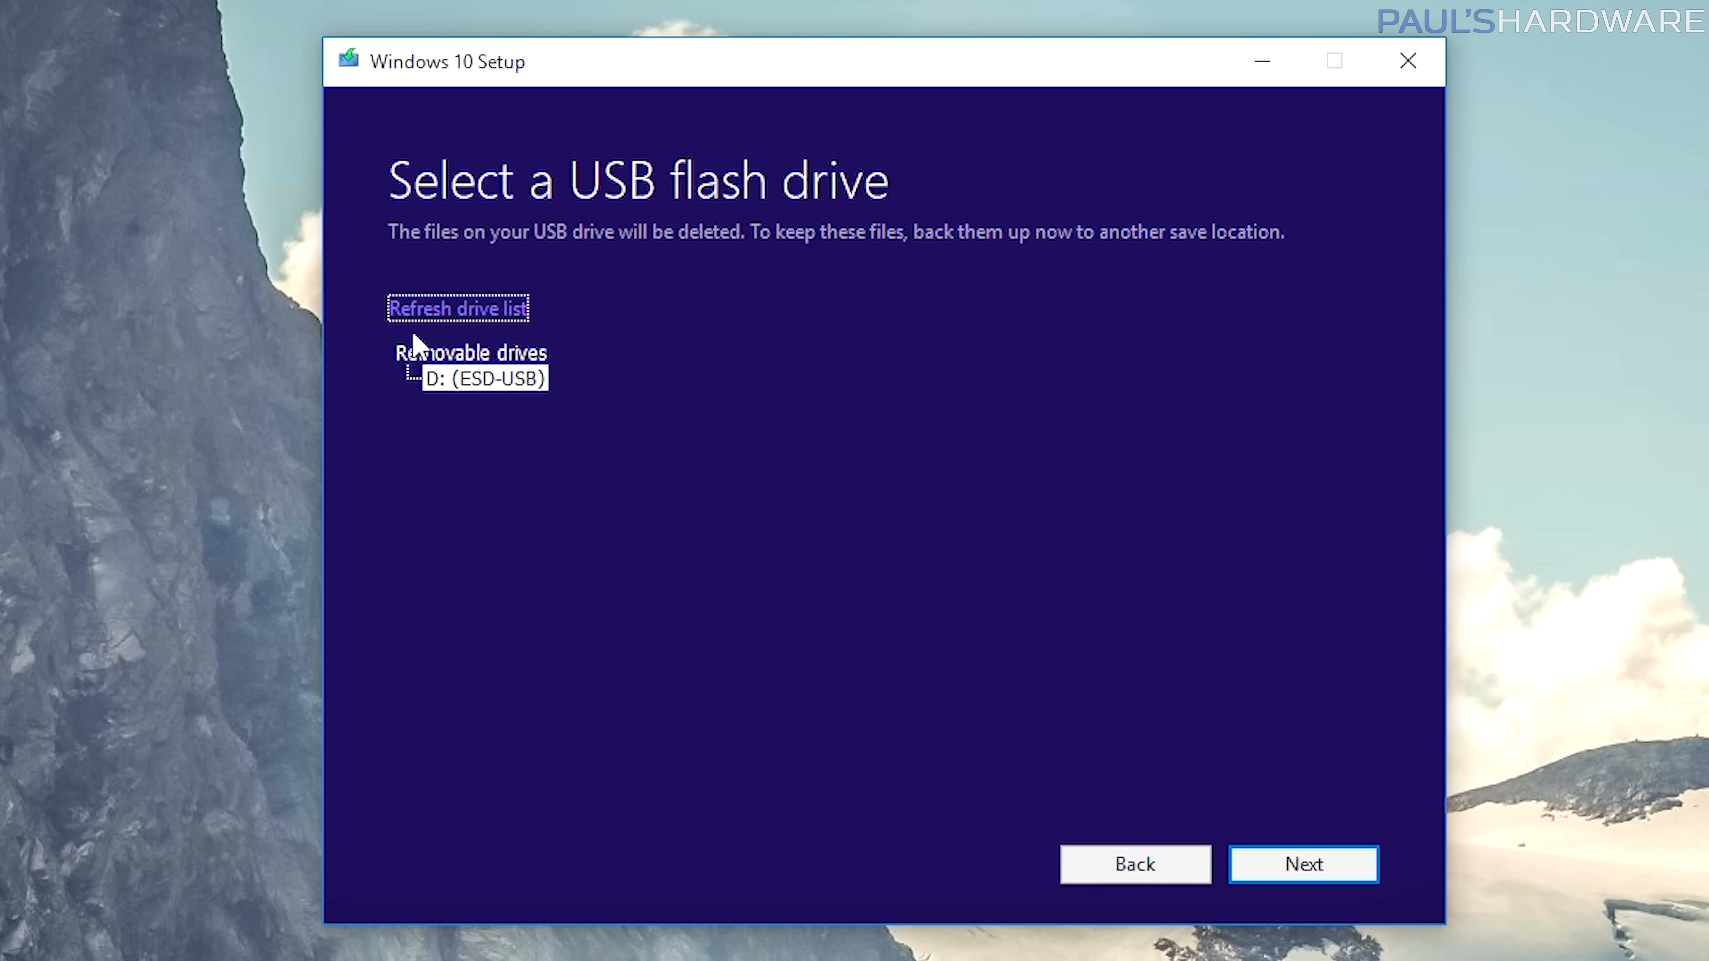
pyautogui.moveTo(521, 398)
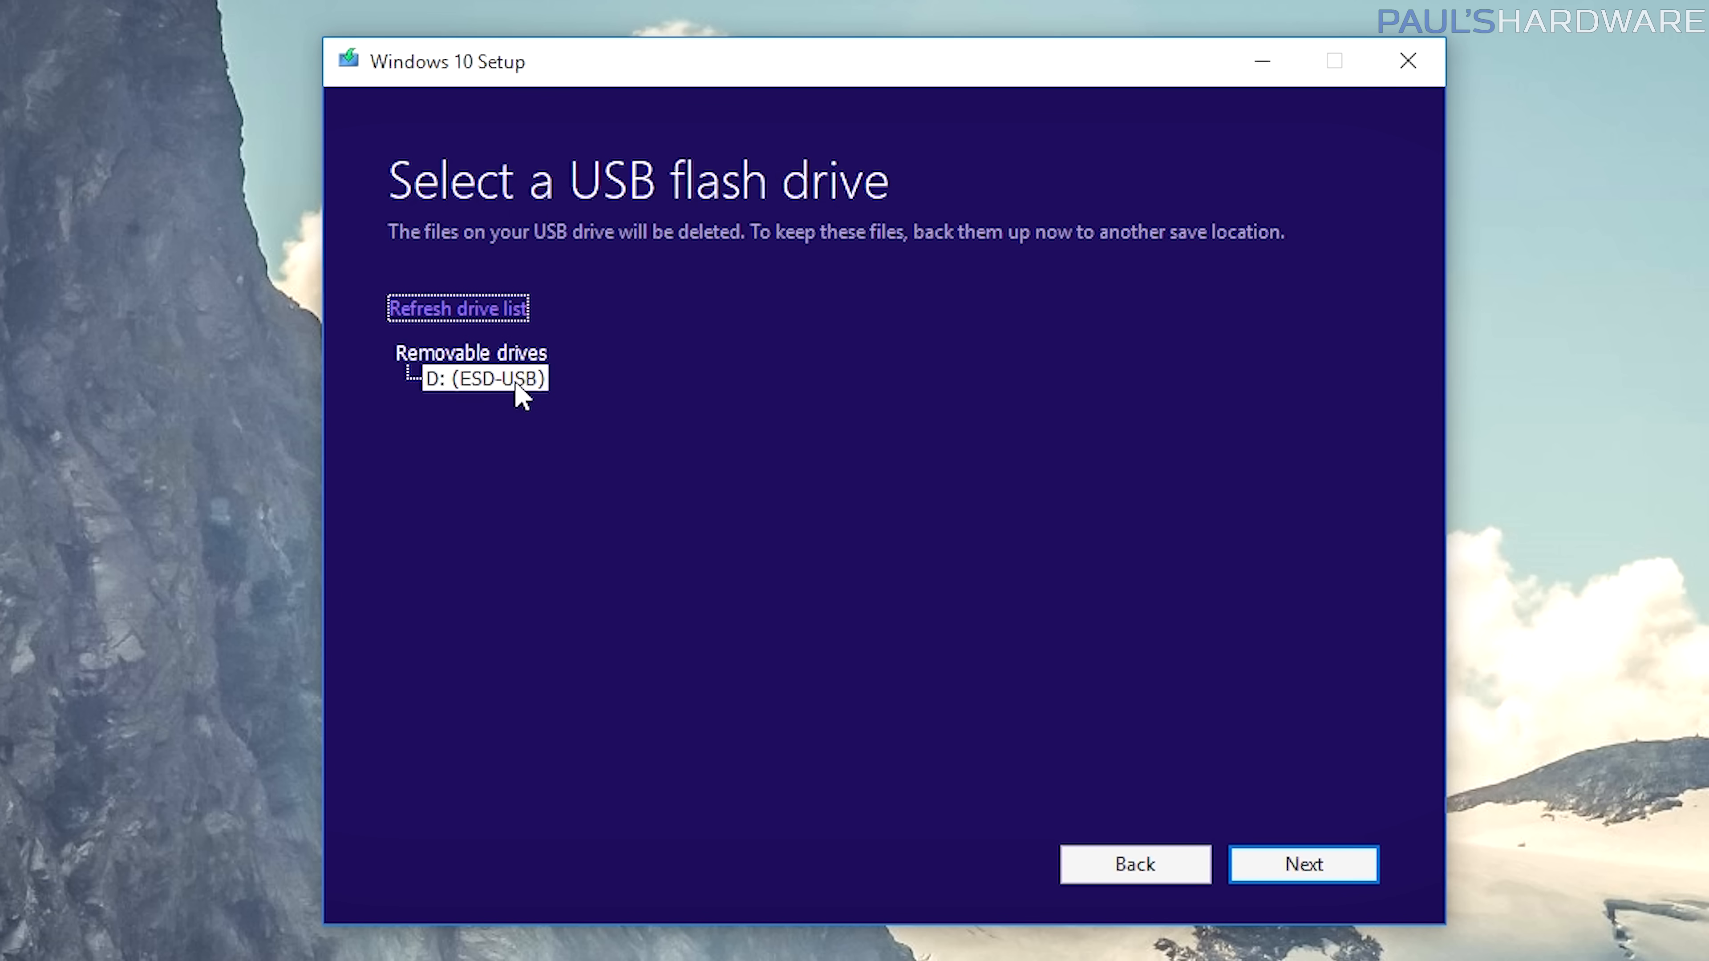
pyautogui.moveTo(452, 409)
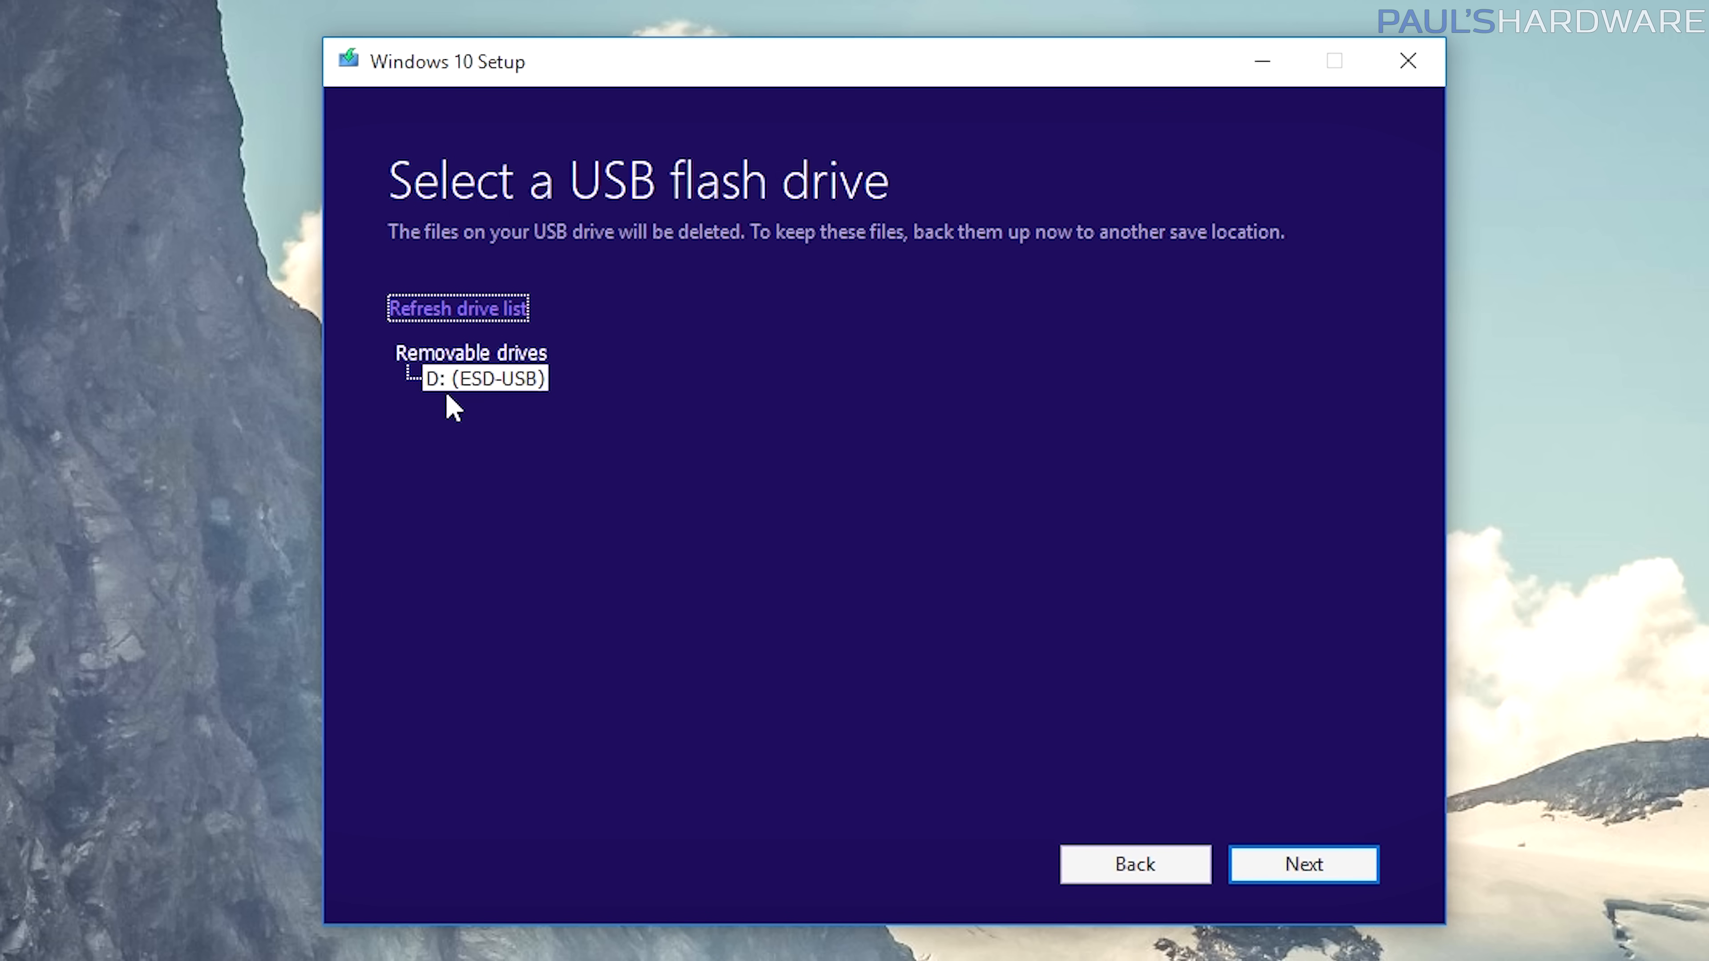
pyautogui.click(1303, 863)
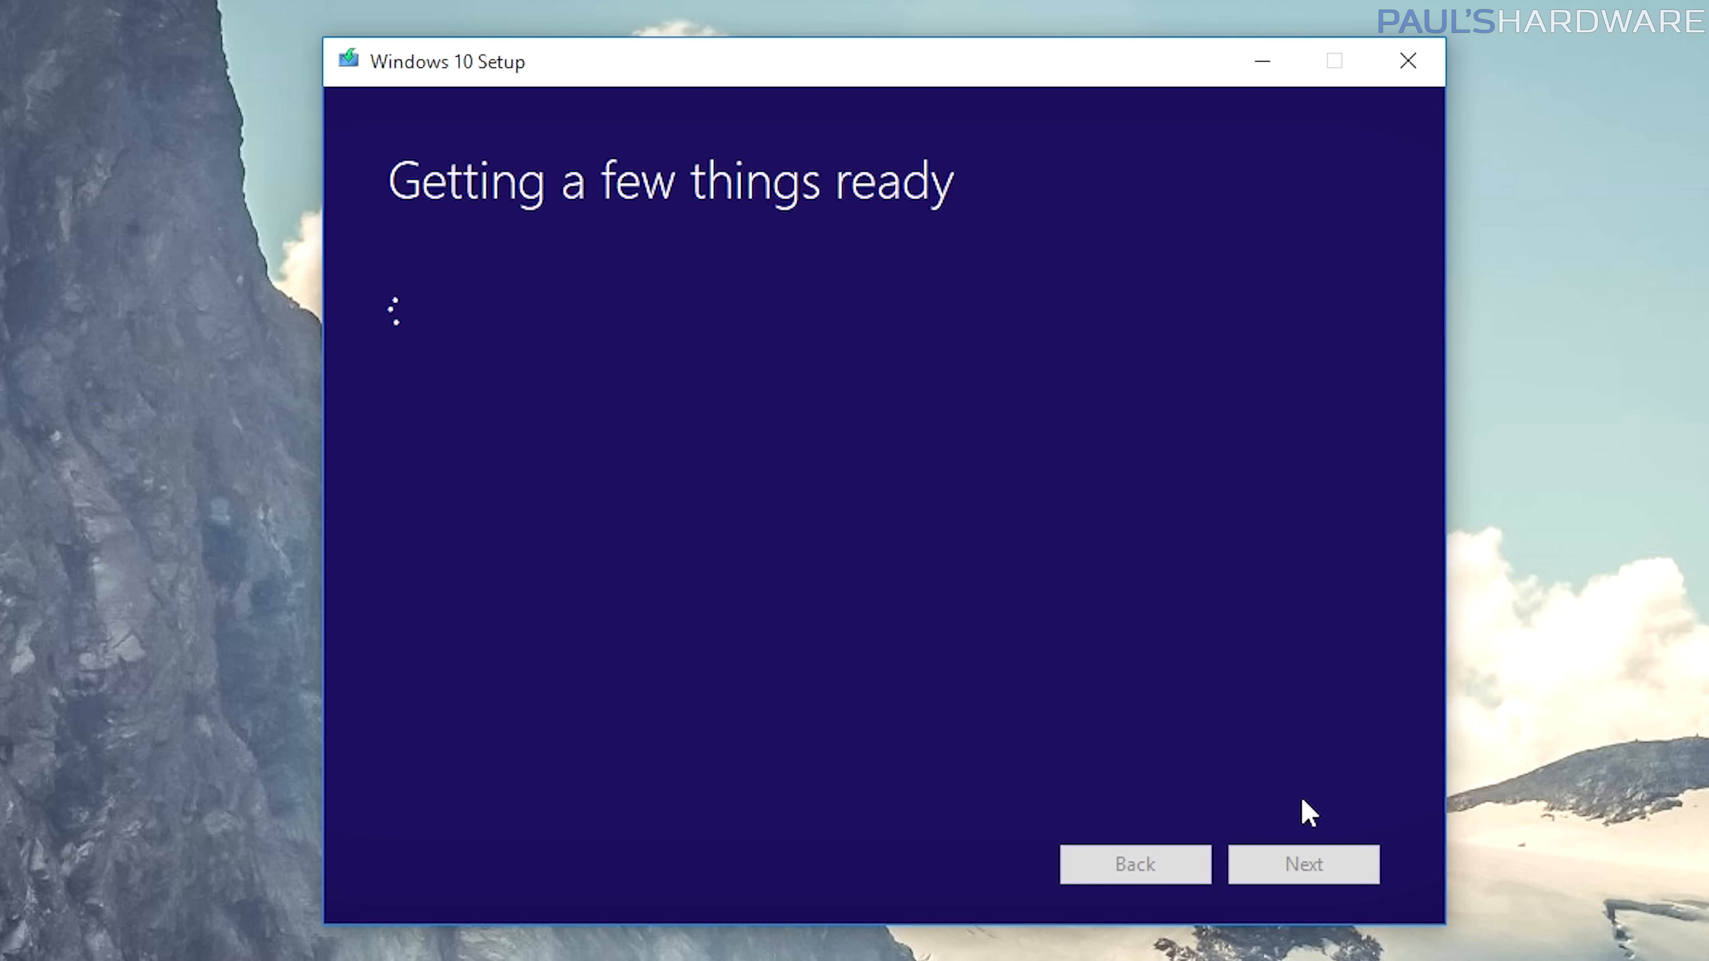